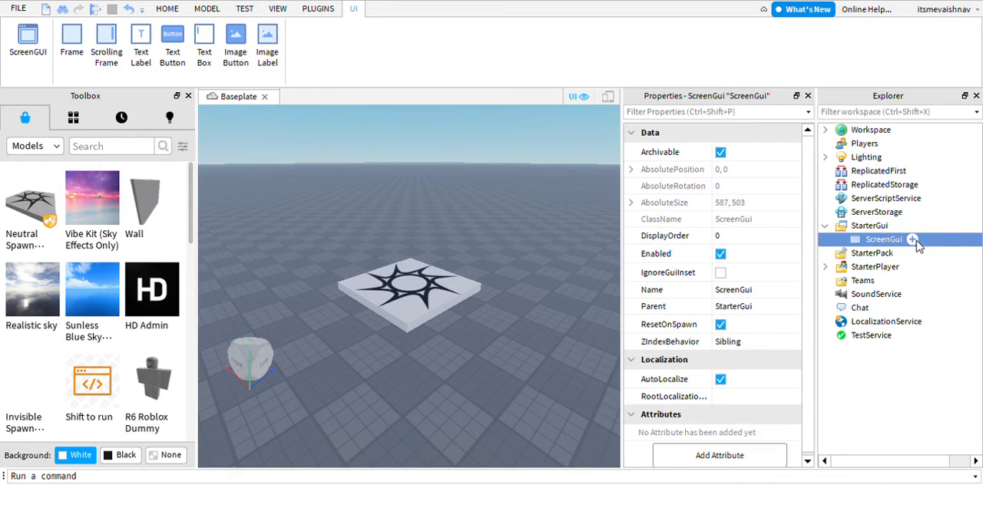
# Step: Insert a Frame into ScreenGui, set BackgroundColor3 to black (0,0,0), and restore Explorer
pyautogui.click(913, 238)
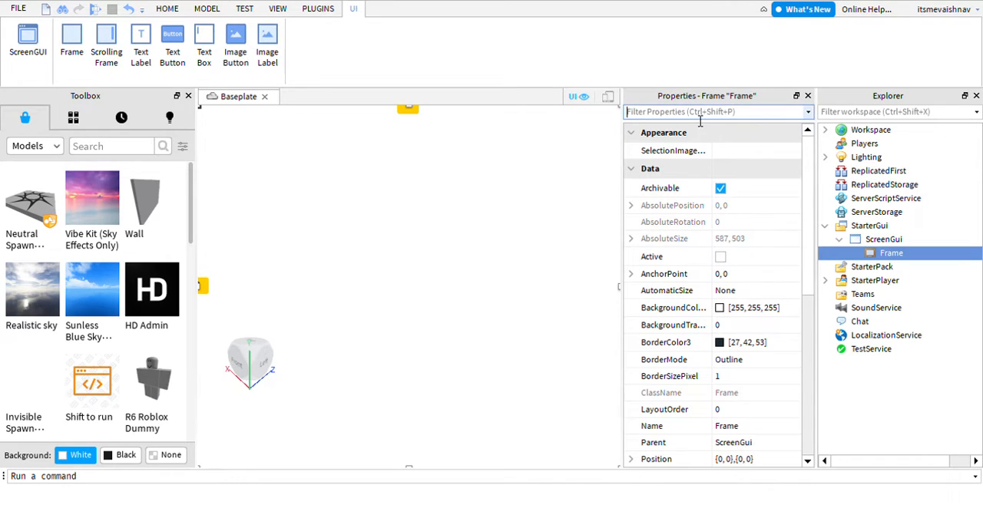
pyautogui.write('Bac')
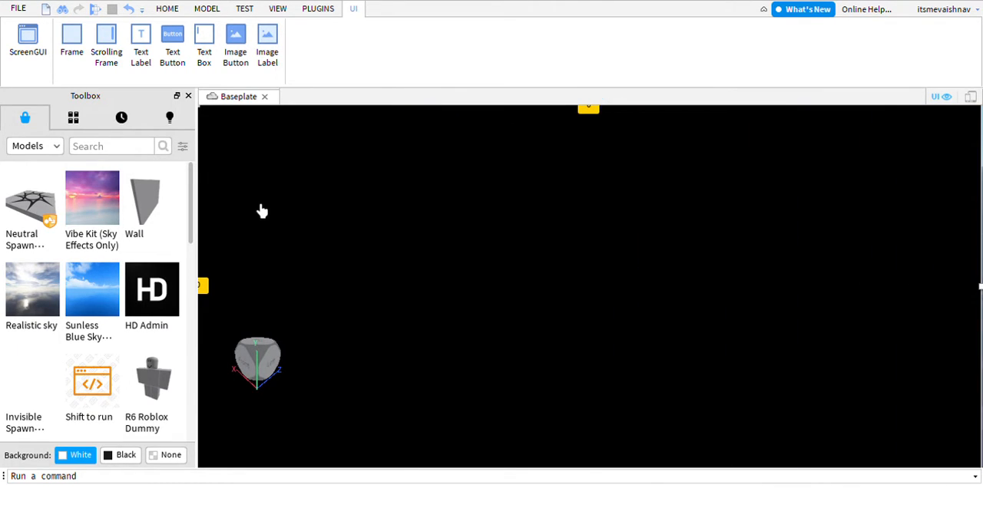
pyautogui.click(188, 95)
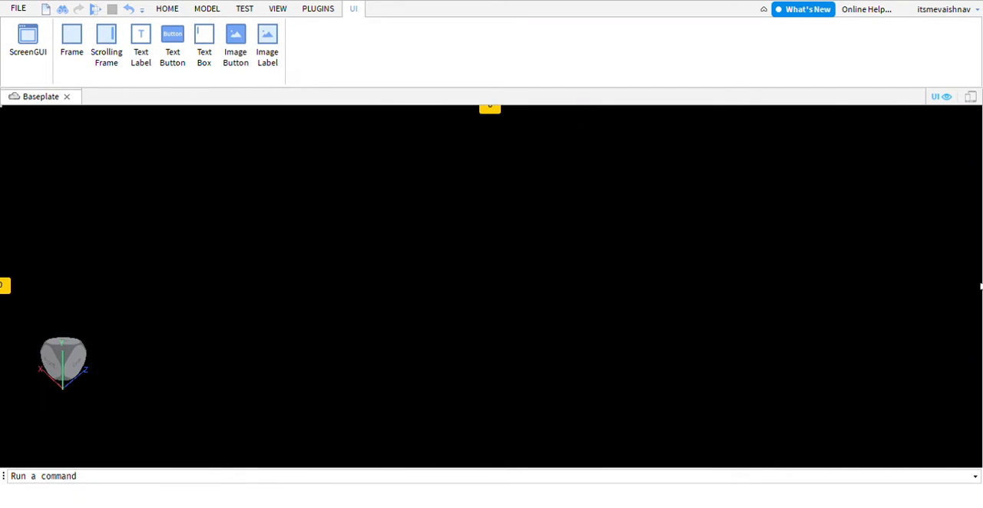
pyautogui.click(277, 8)
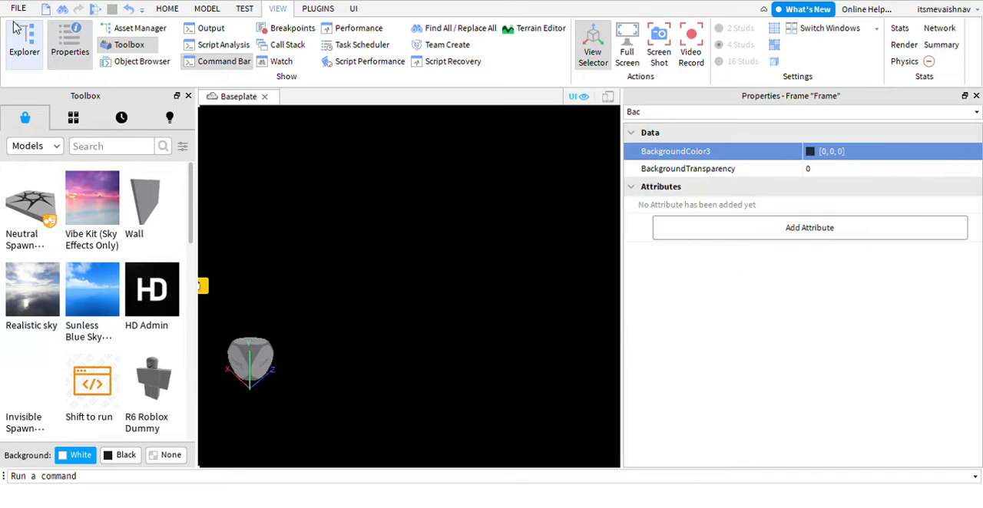
pyautogui.click(24, 43)
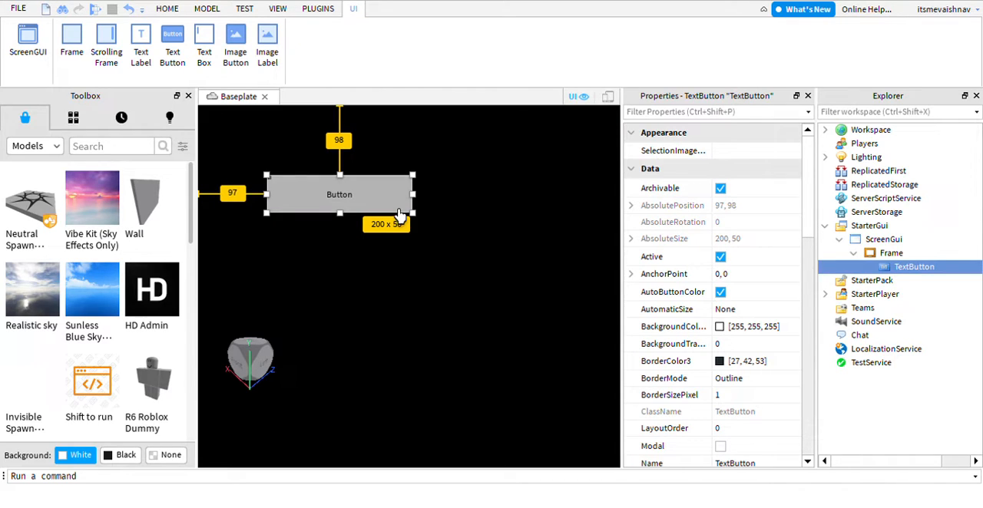
# Step: Resize the TextButton to 80x50 and move it to the frame's top-right corner
pyautogui.moveTo(340, 193); pyautogui.dragTo(460, 233)
pyautogui.write('T')
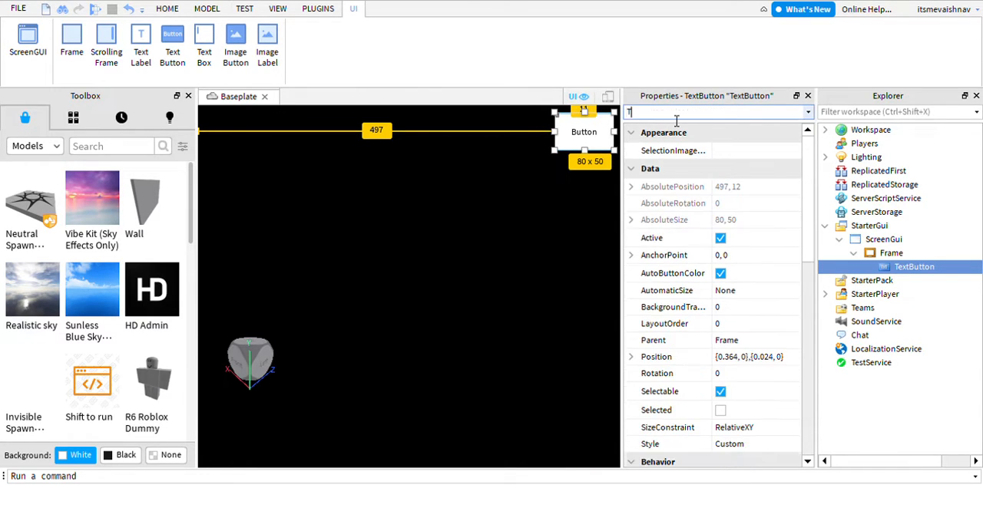
# Step: Enable RichText and TextScaled on the button and set its text colour to red
pyautogui.write('ext')
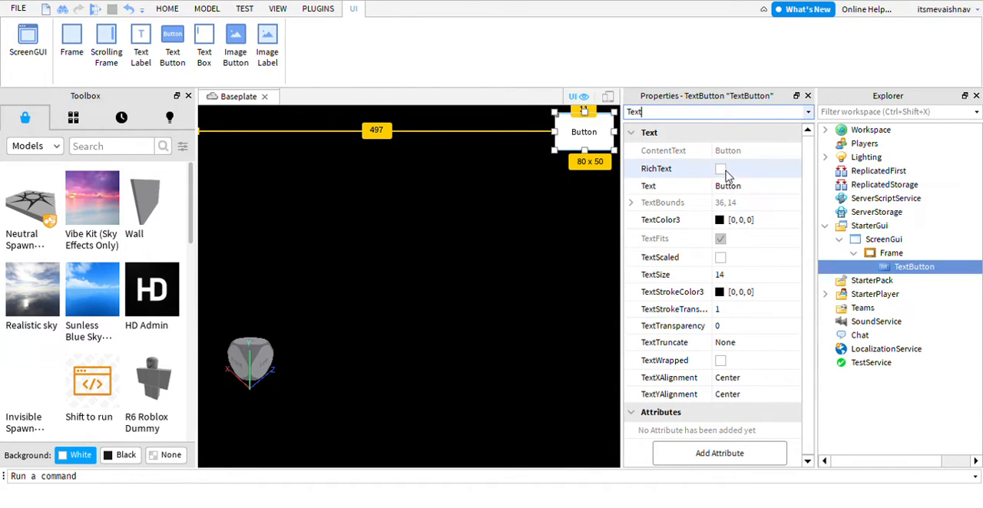
pyautogui.click(720, 168)
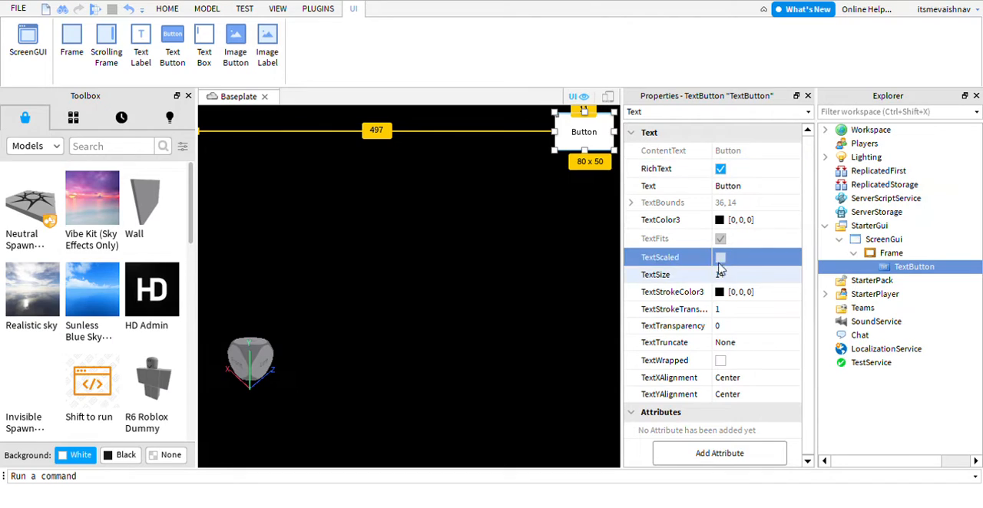
pyautogui.click(720, 257)
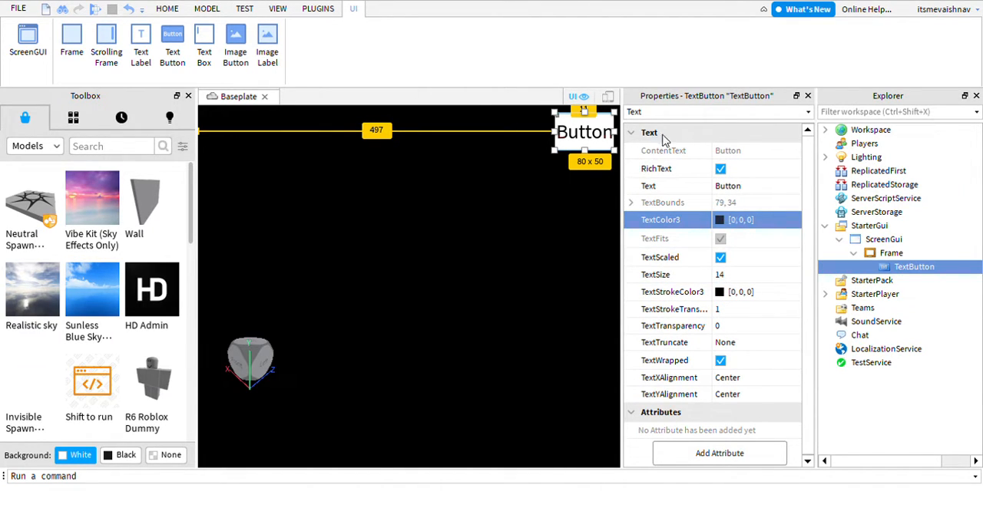
pyautogui.click(741, 220)
pyautogui.write('X')
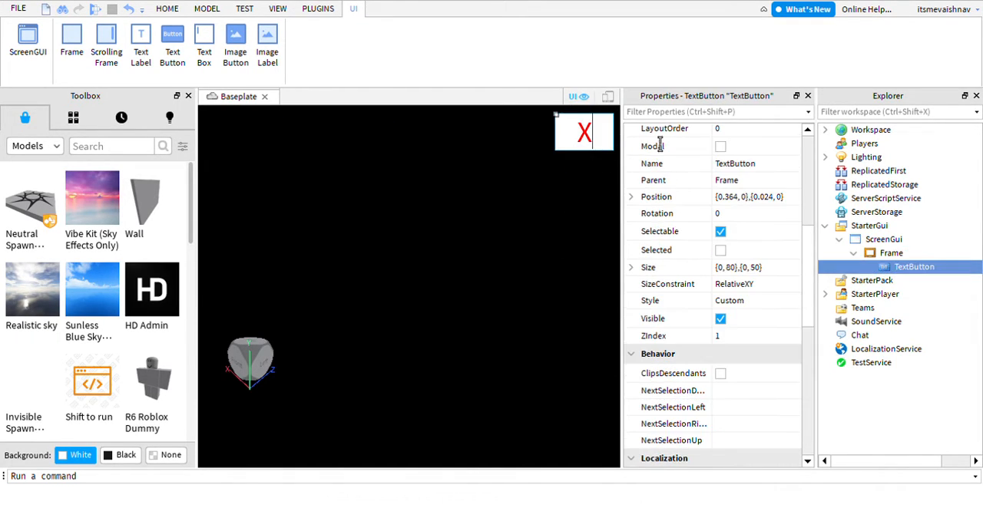
# Step: Set the button's BackgroundColor3 to black and filter for BorderSizePixel to remove the border
pyautogui.write('Bac')
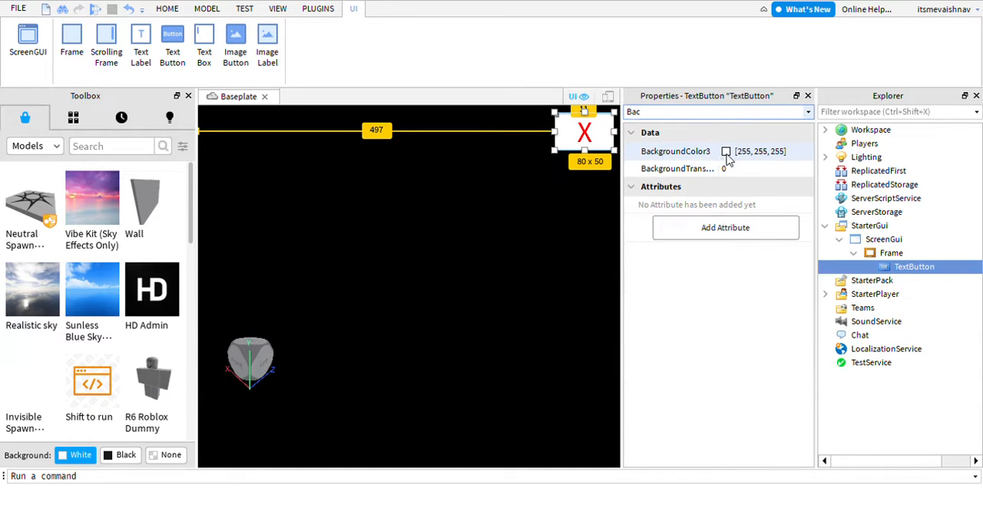
pyautogui.click(726, 151)
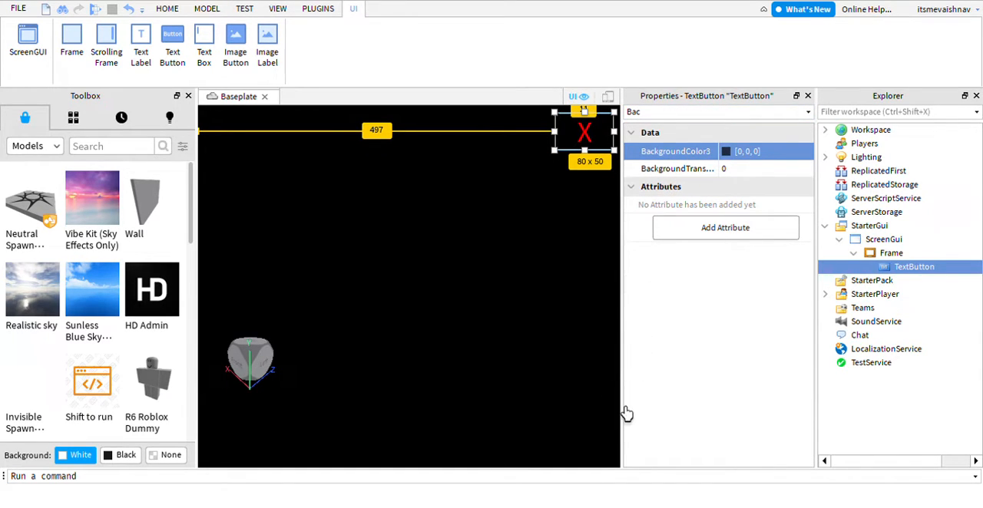
pyautogui.click(890, 253)
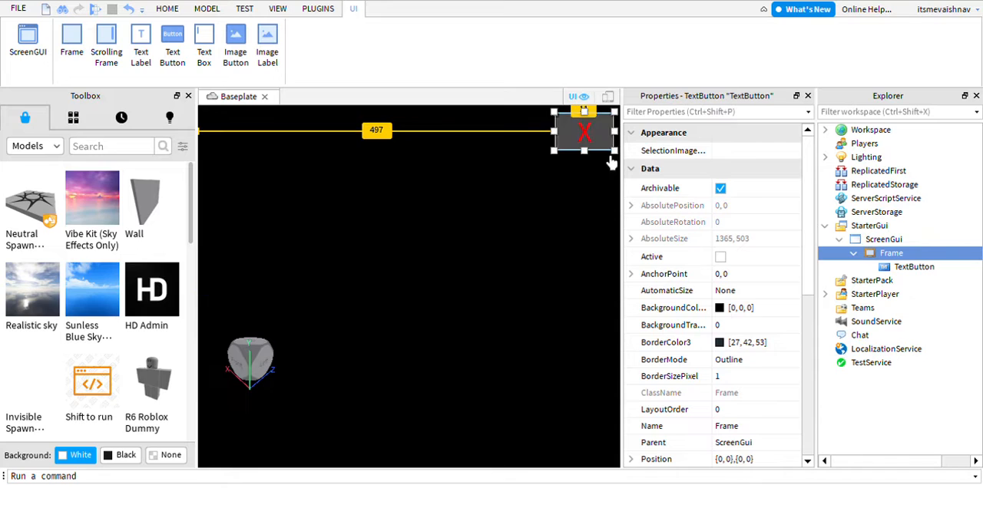
pyautogui.write('Bor')
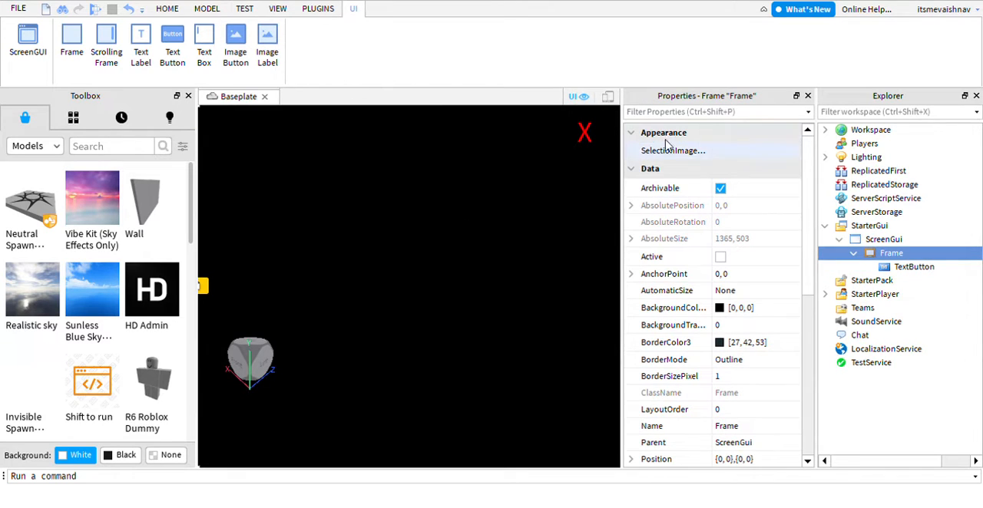
# Step: Add a LocalScript to the X button and start script.Parent.MouseButton1Click:Connect(function()
pyautogui.click(914, 266)
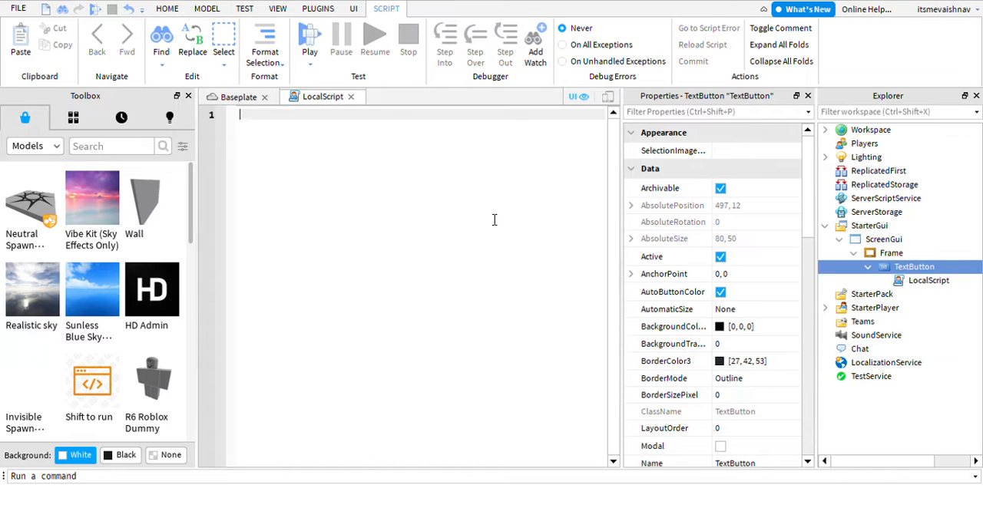
pyautogui.write('script.')
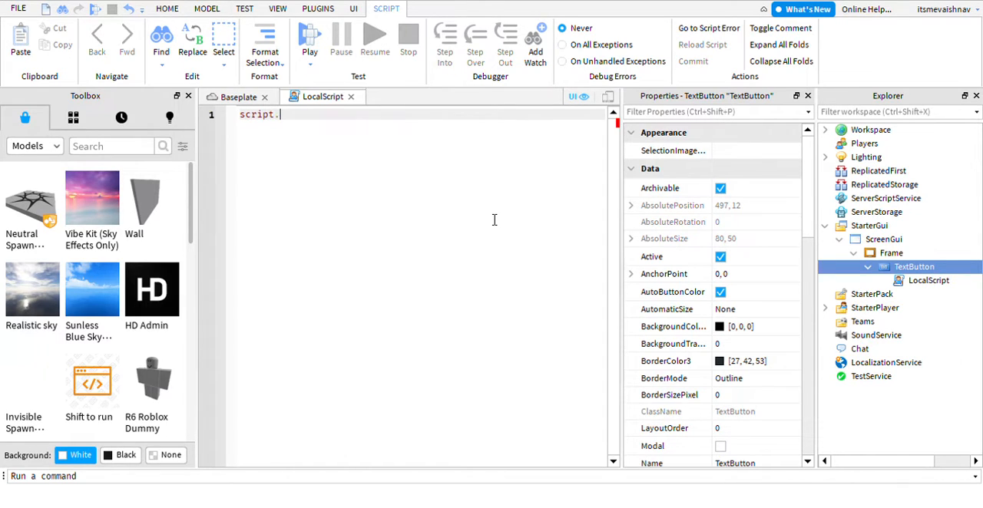
pyautogui.write('Parent.')
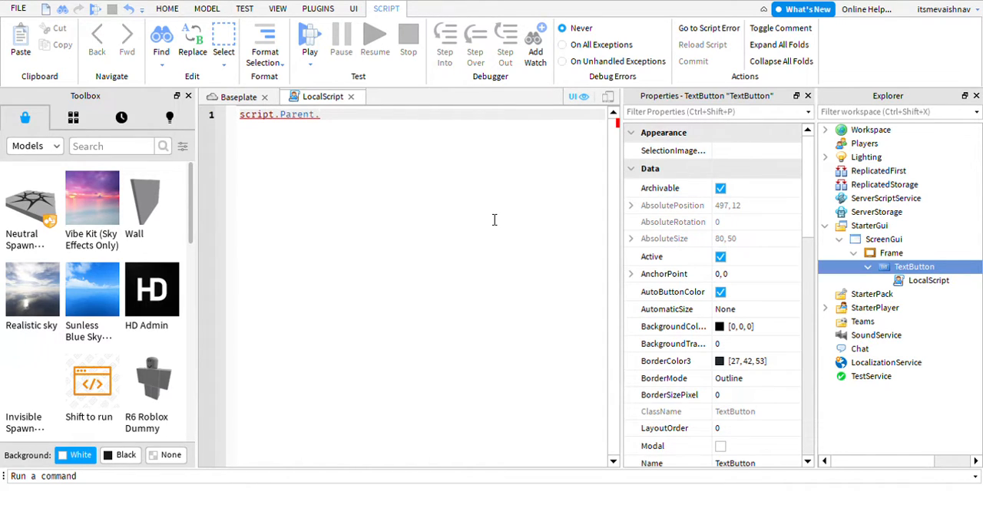
pyautogui.write('.MouseButton1Click')
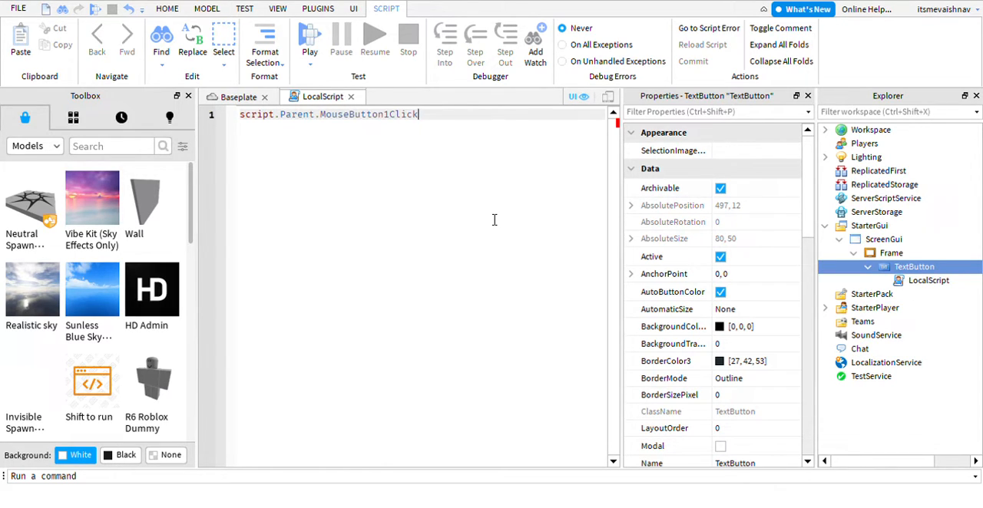
pyautogui.write(':')
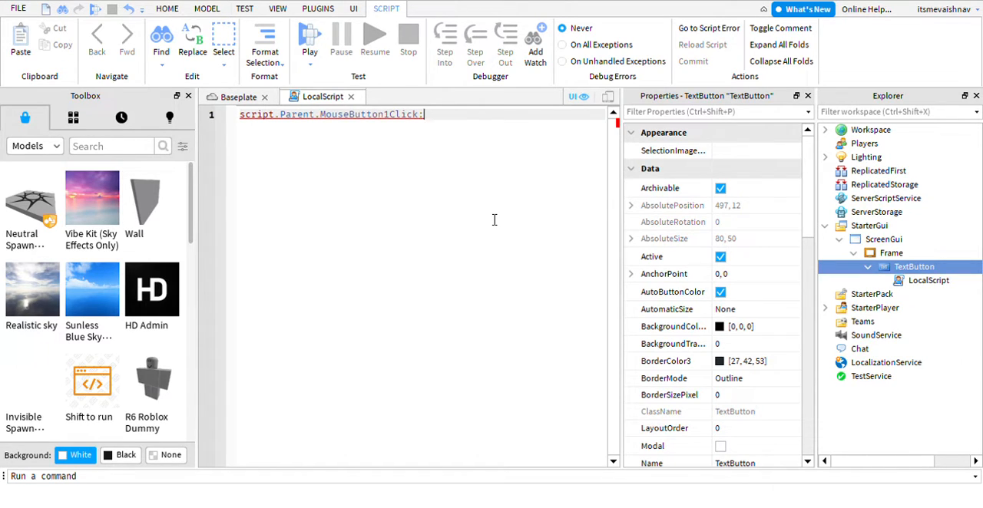
pyautogui.write(':Connect(f)')
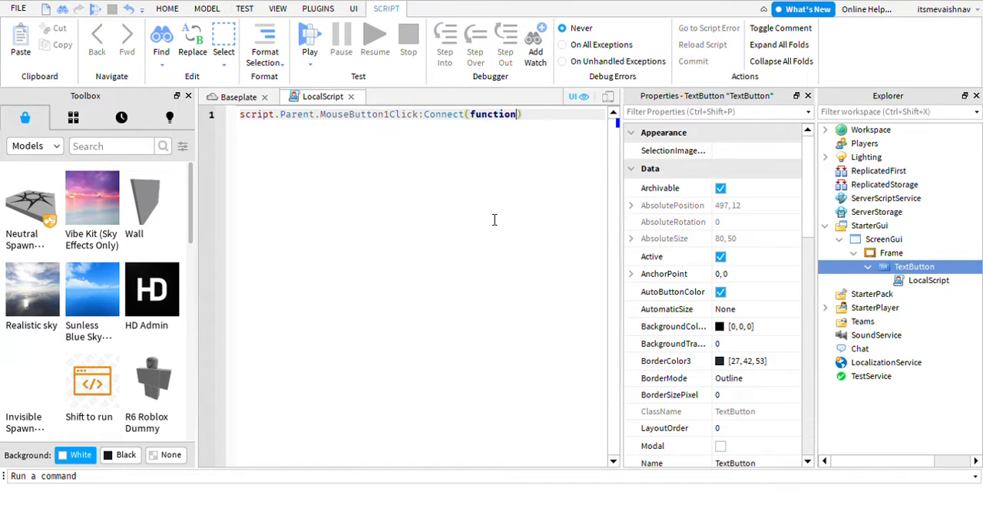
pyautogui.write('()')
pyautogui.write('script')
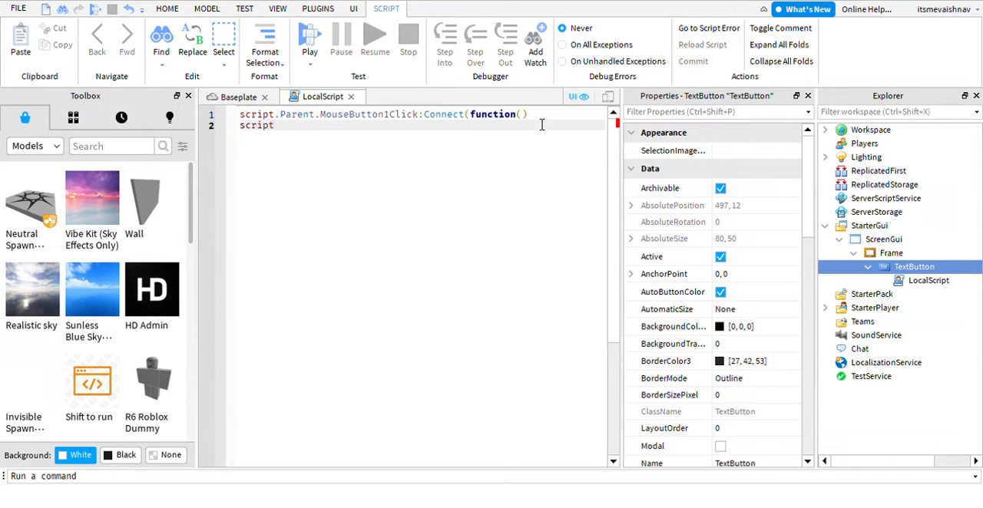
# Step: Complete the handler with script.Parent.Parent.Visible = false and close it with end)
pyautogui.write('Parent.')
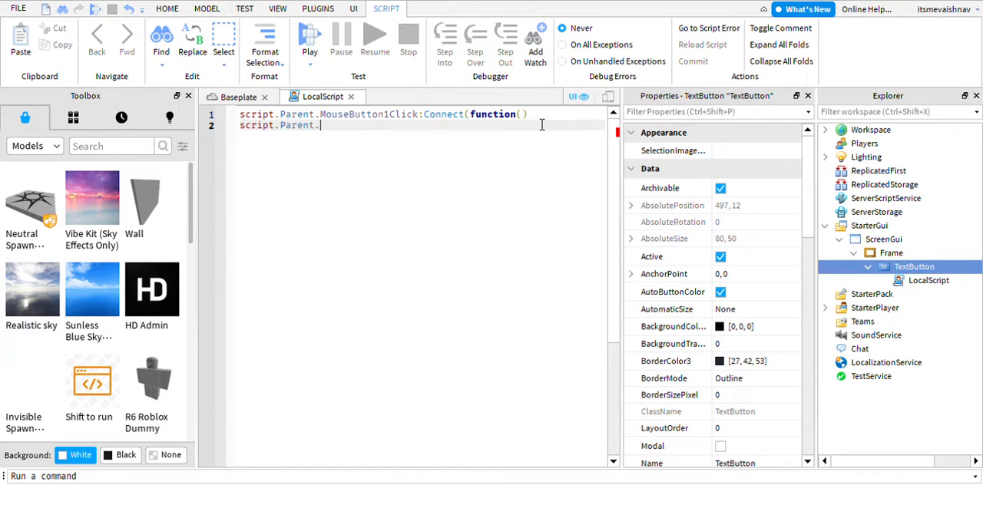
pyautogui.write('Parent.Vis')
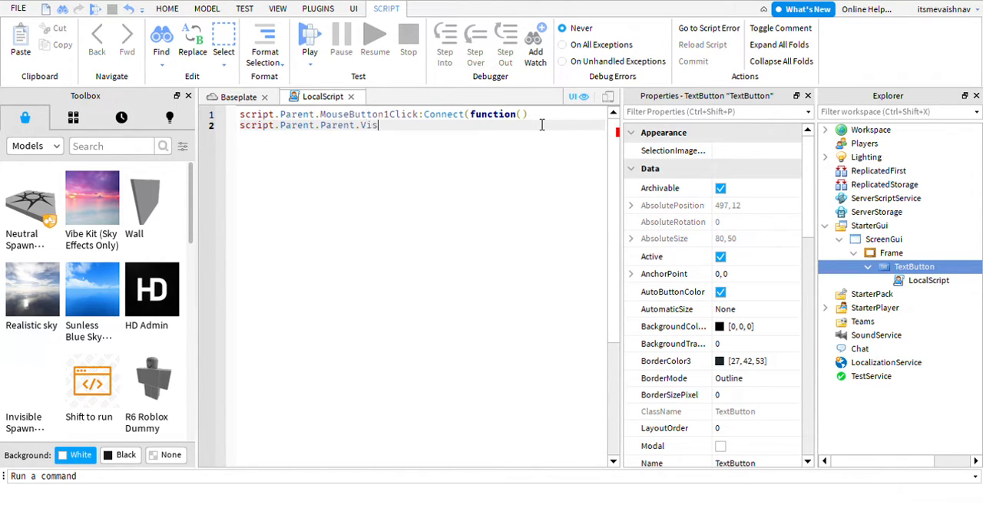
pyautogui.write('ible = fals')
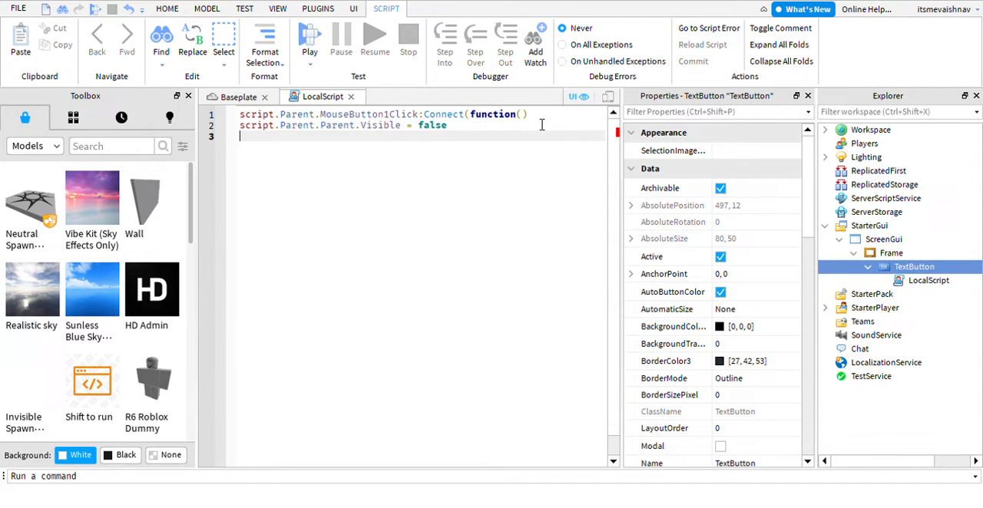
pyautogui.write('end')
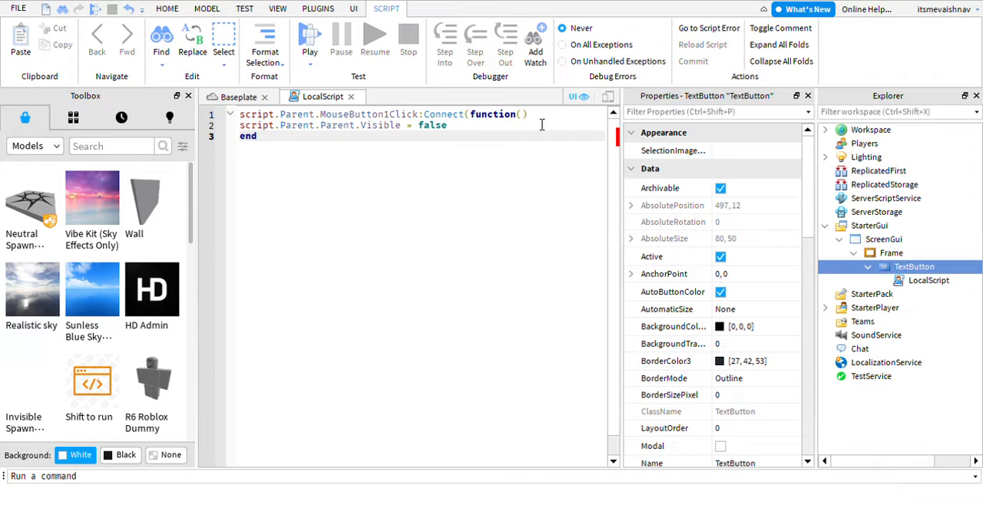
pyautogui.write(')')
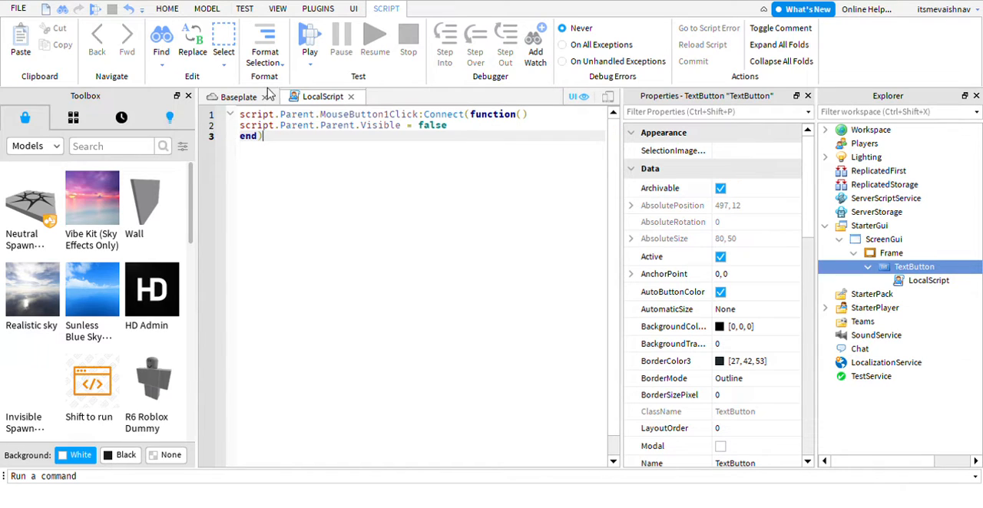
pyautogui.moveTo(223, 91)
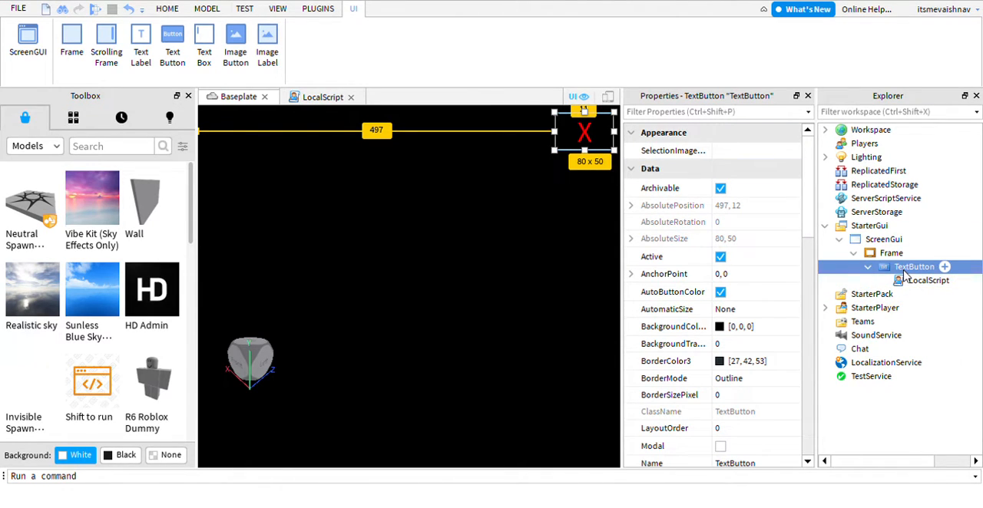
pyautogui.moveTo(63, 68)
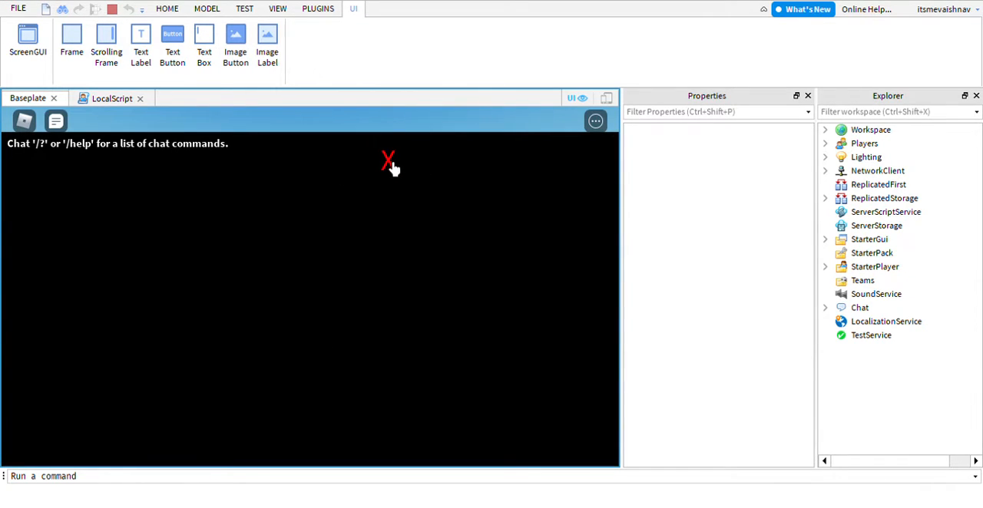
pyautogui.moveTo(394, 157)
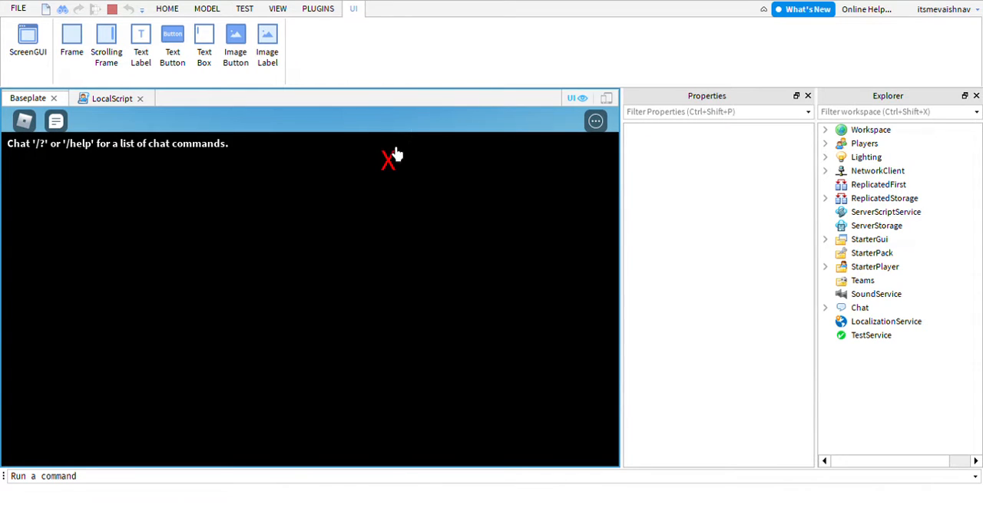
# Step: Test the red X close button in play mode, then re-enable the Toolbox panel
pyautogui.click(277, 9)
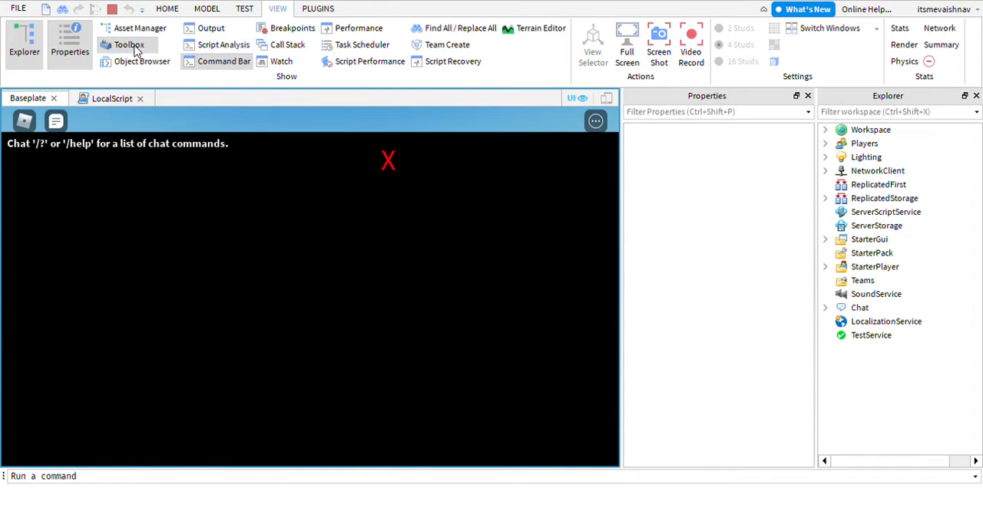
pyautogui.click(129, 45)
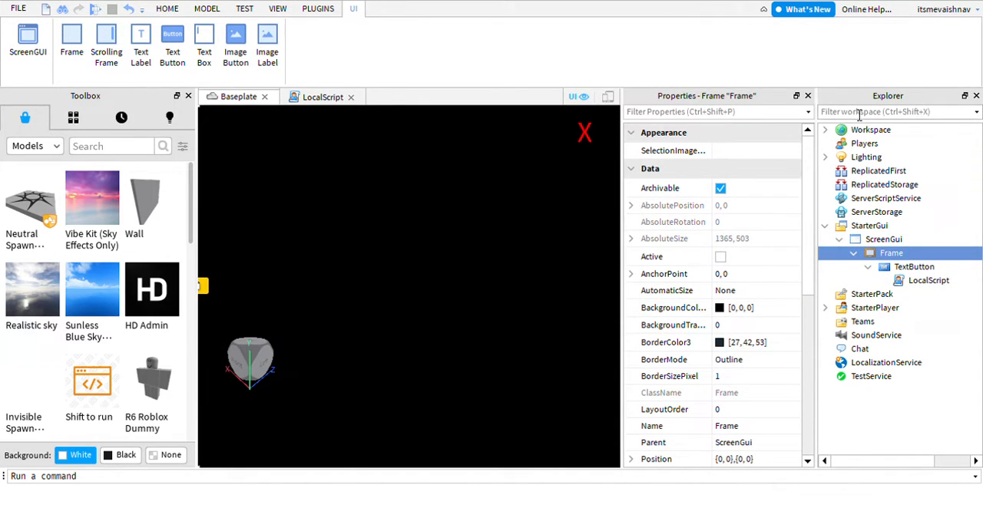
# Step: Uncheck the Frame's Visible property, deselect it, and close the LocalScript tab
pyautogui.write('s')
pyautogui.write('V')
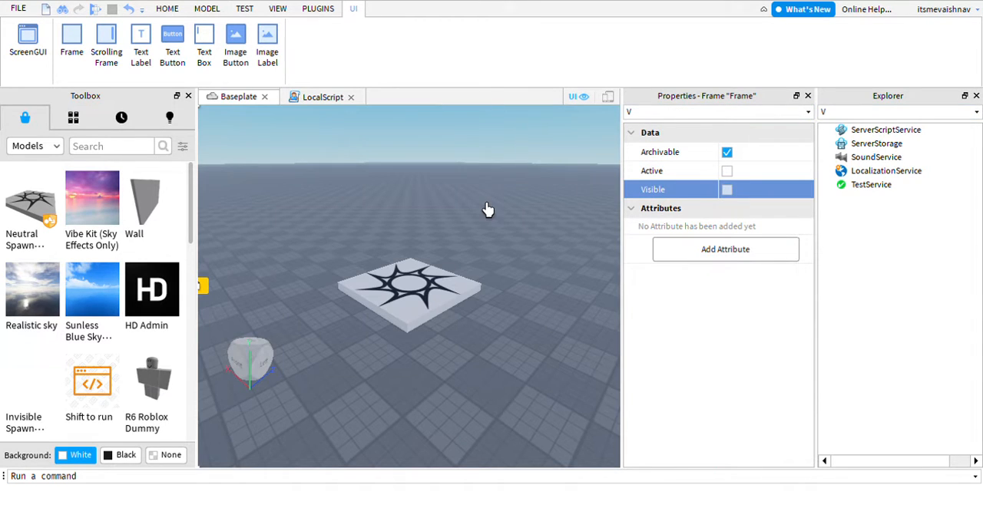
pyautogui.click(167, 8)
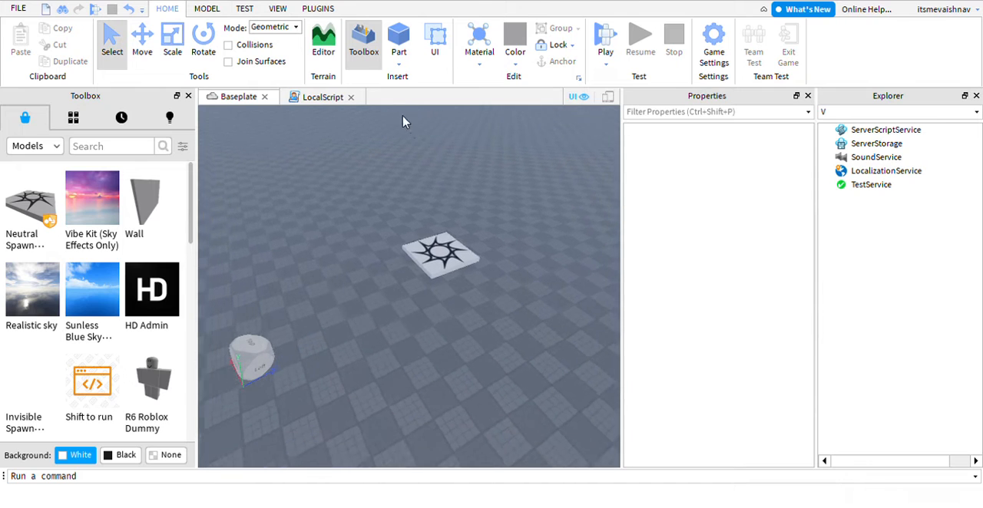
pyautogui.click(351, 97)
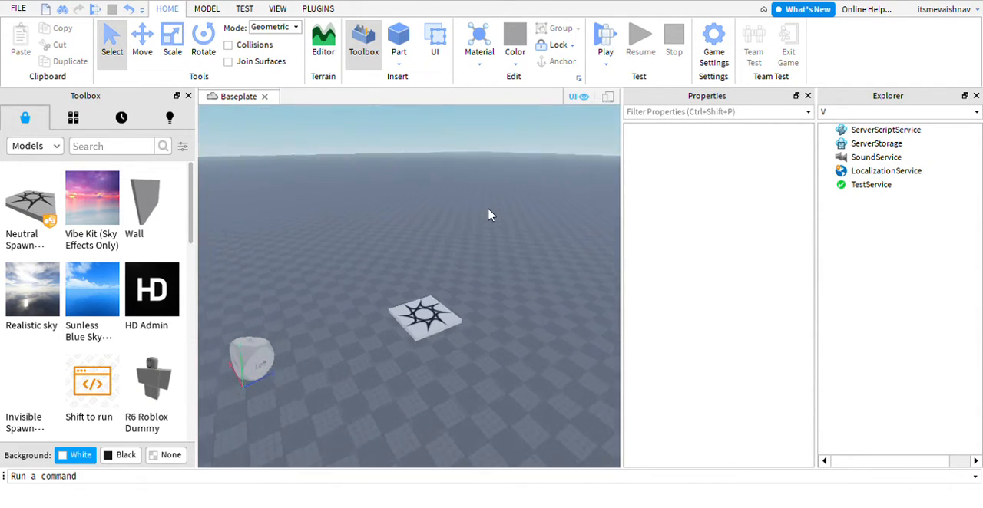